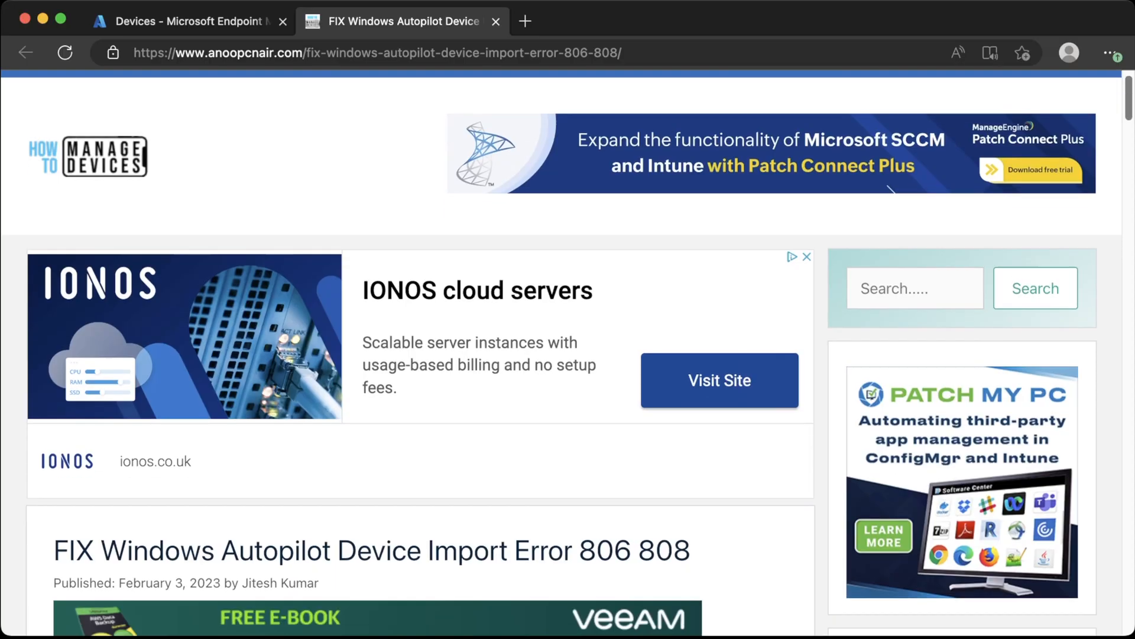
{"action": "scroll", "scroll_direction": "down", "scroll_amount": 3}
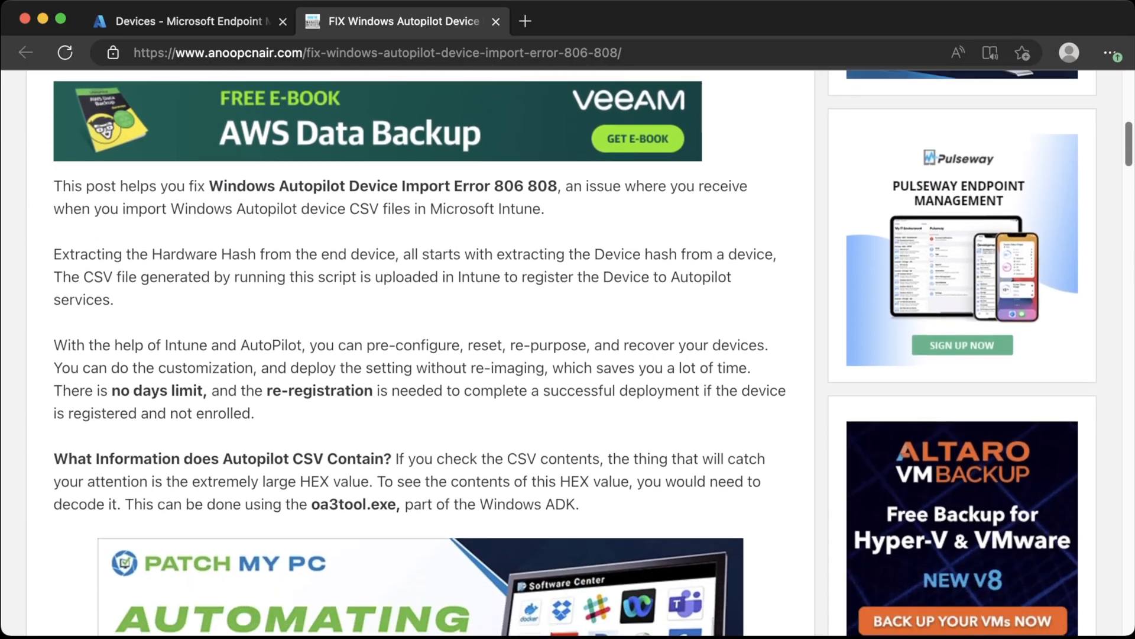
{"action": "scroll", "scroll_direction": "down", "scroll_amount": 3}
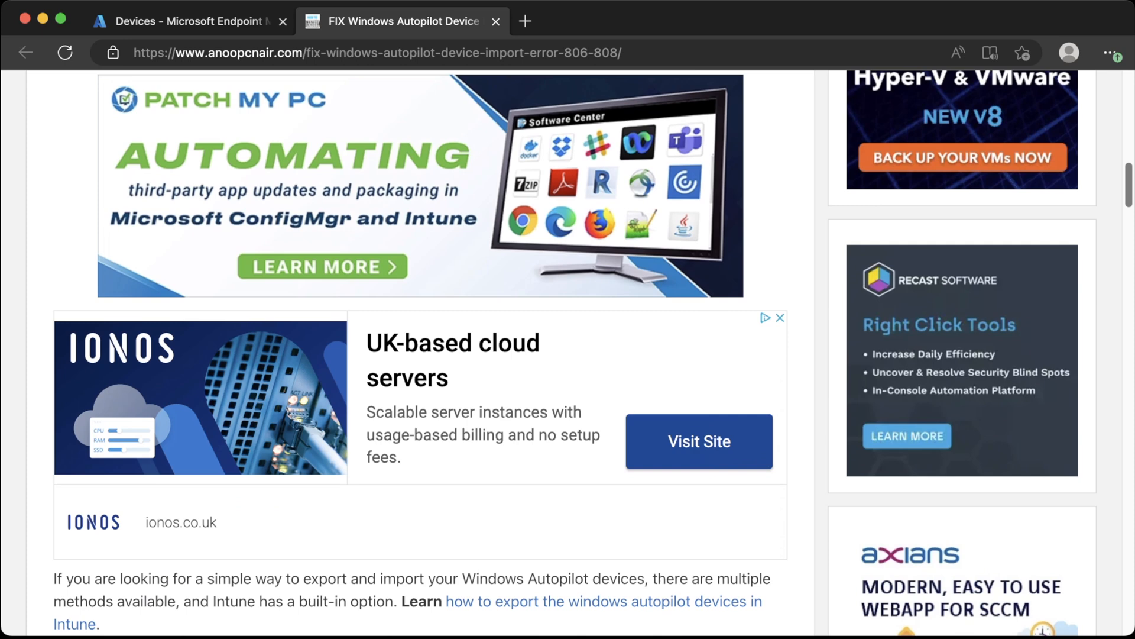
{"action": "scroll", "scroll_direction": "down", "scroll_amount": 3}
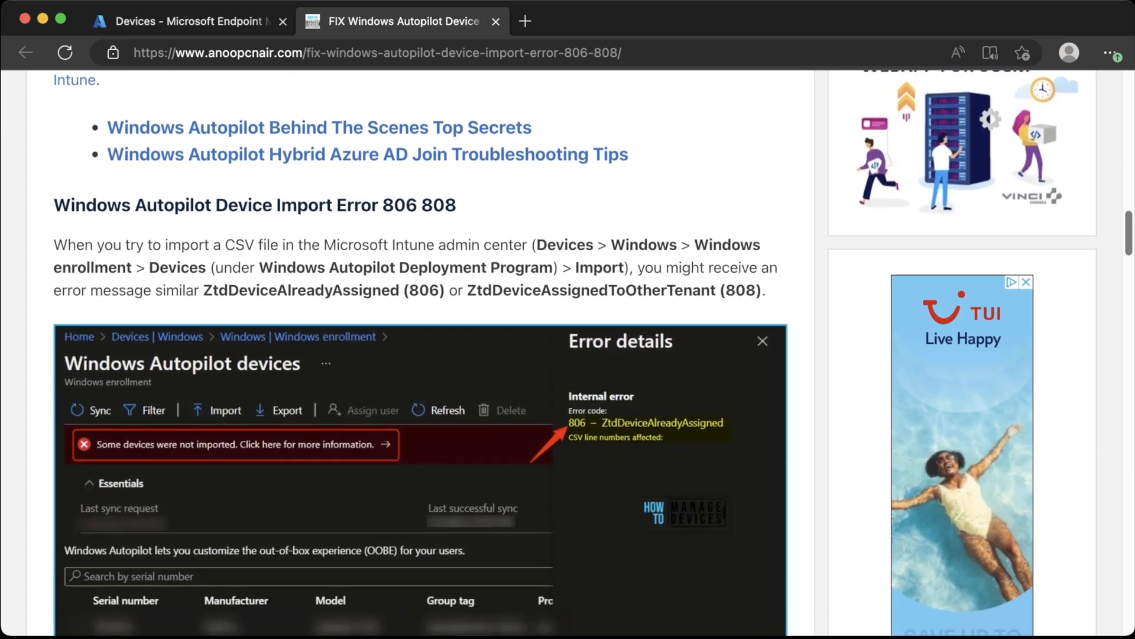
{"action": "scroll", "scroll_direction": "down", "scroll_amount": 3}
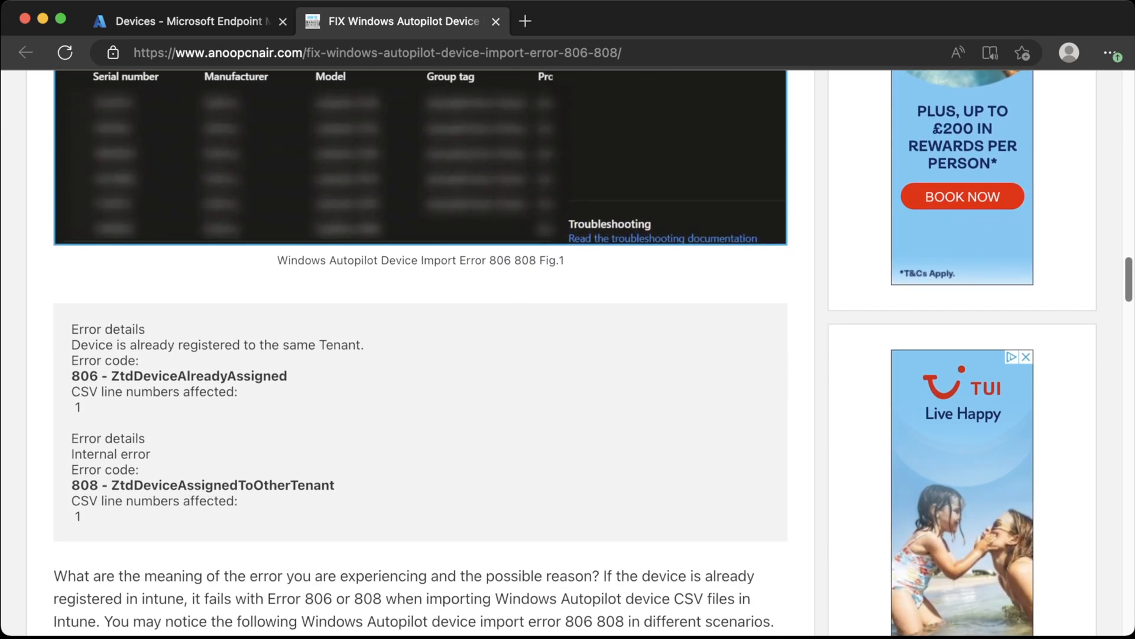
{"action": "scroll", "scroll_direction": "down", "scroll_amount": 3}
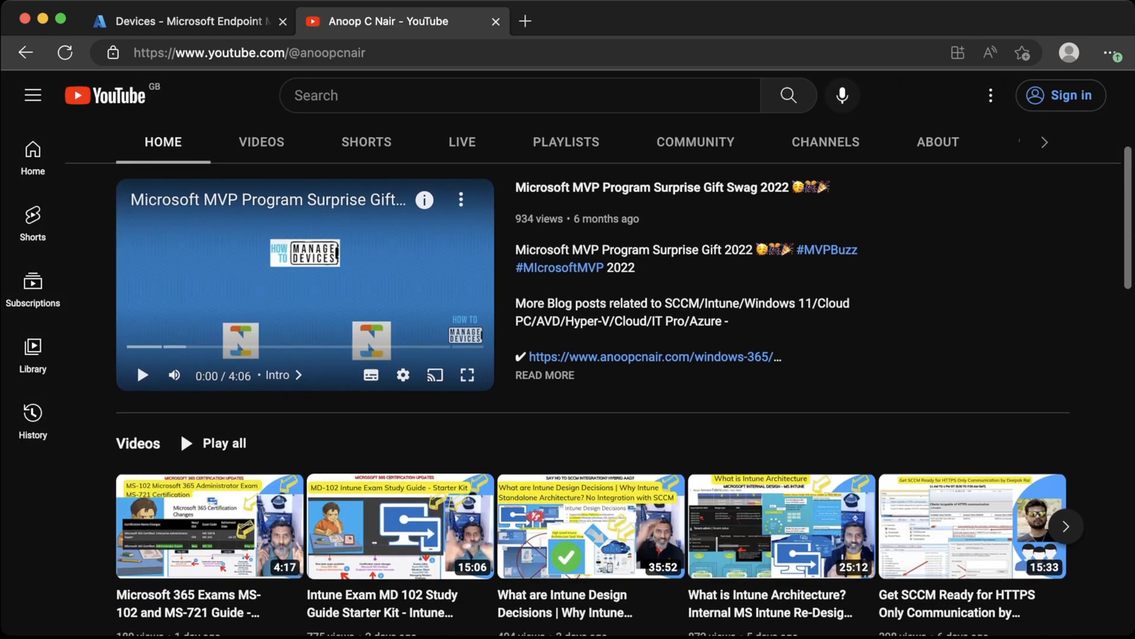
{"action": "scroll", "scroll_direction": "down", "scroll_amount": 3}
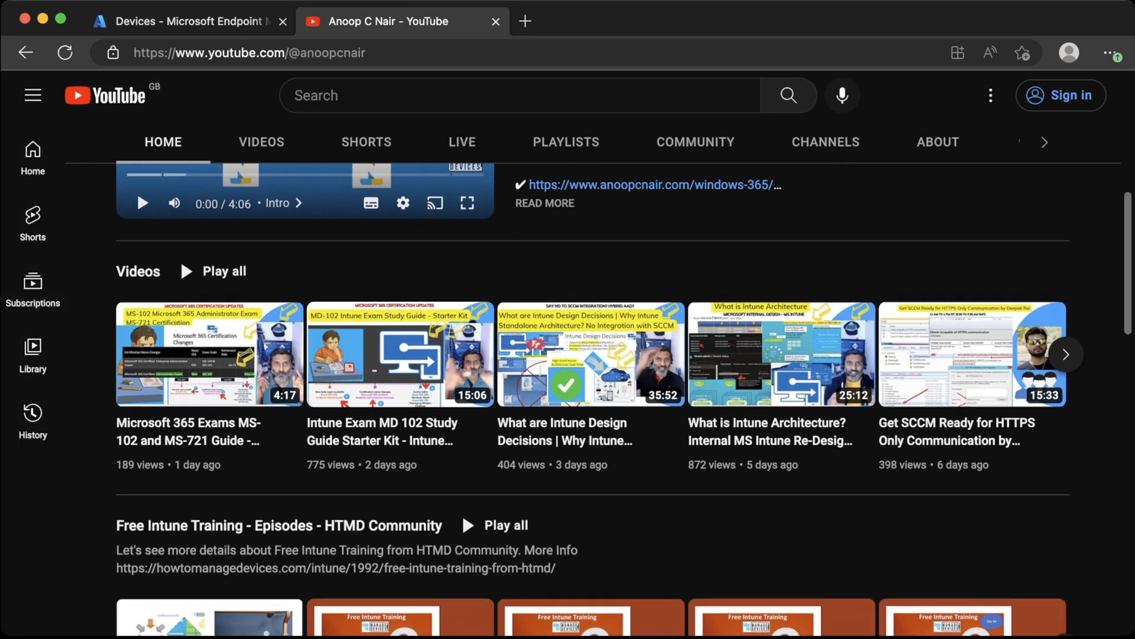
{"action": "scroll", "scroll_direction": "down", "scroll_amount": 3}
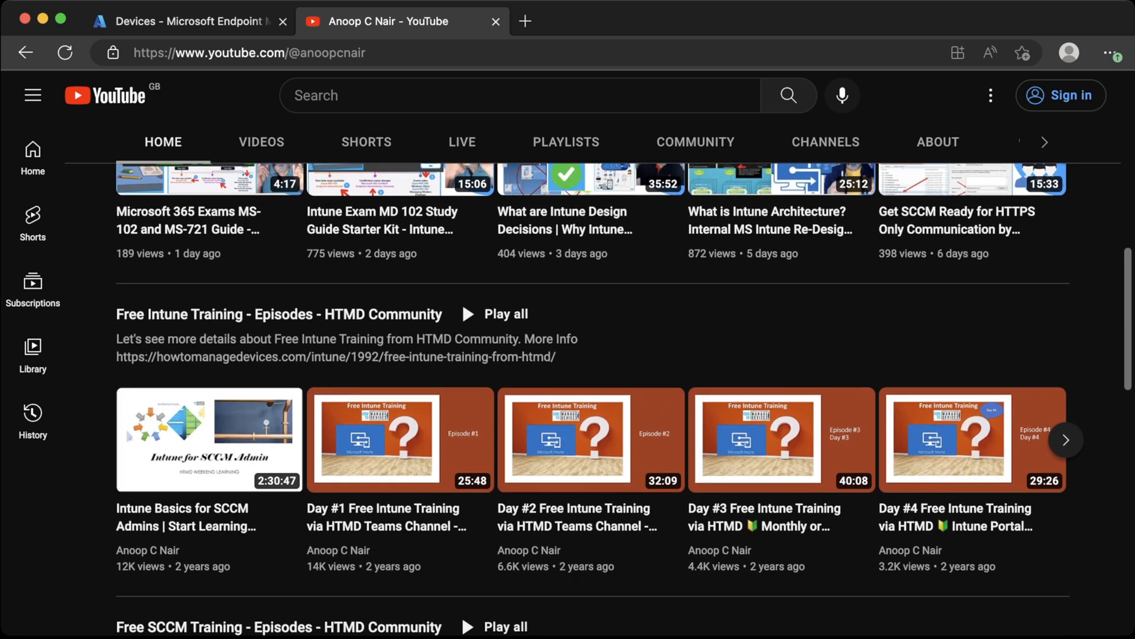
{"action": "scroll", "scroll_direction": "down", "scroll_amount": 3}
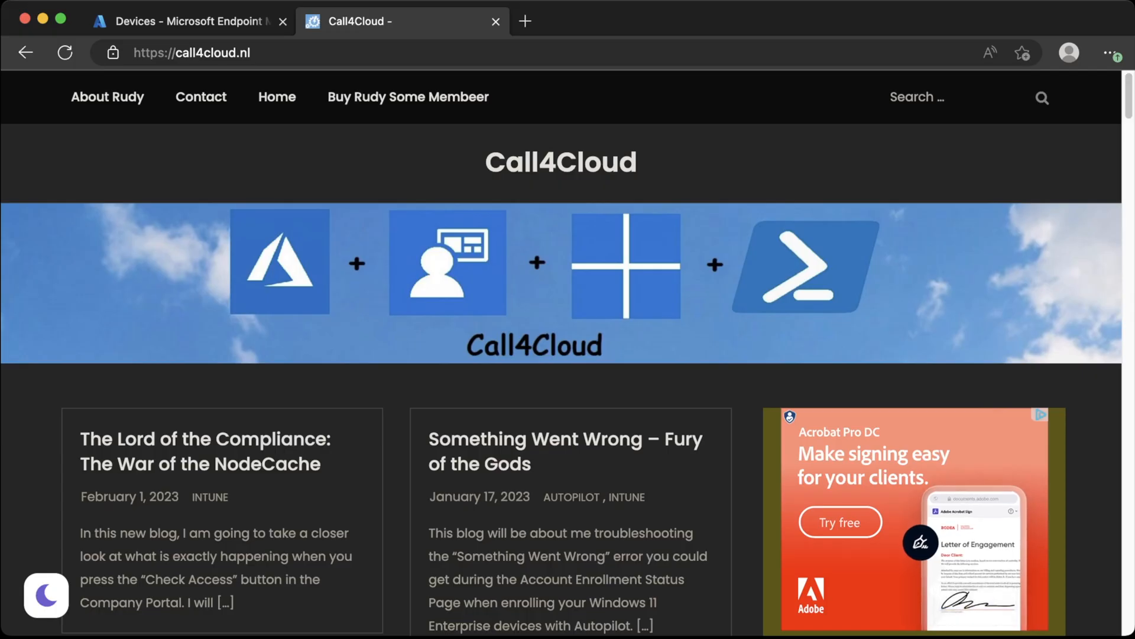
{"action": "scroll", "scroll_direction": "down", "scroll_amount": 3}
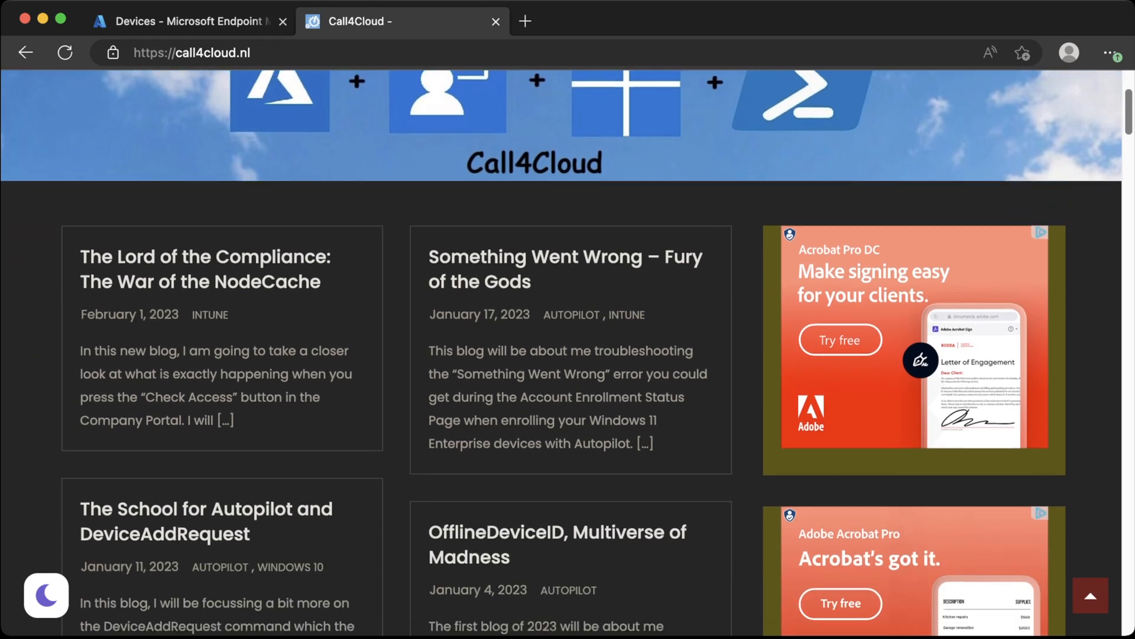
{"action": "scroll", "scroll_direction": "down", "scroll_amount": 3}
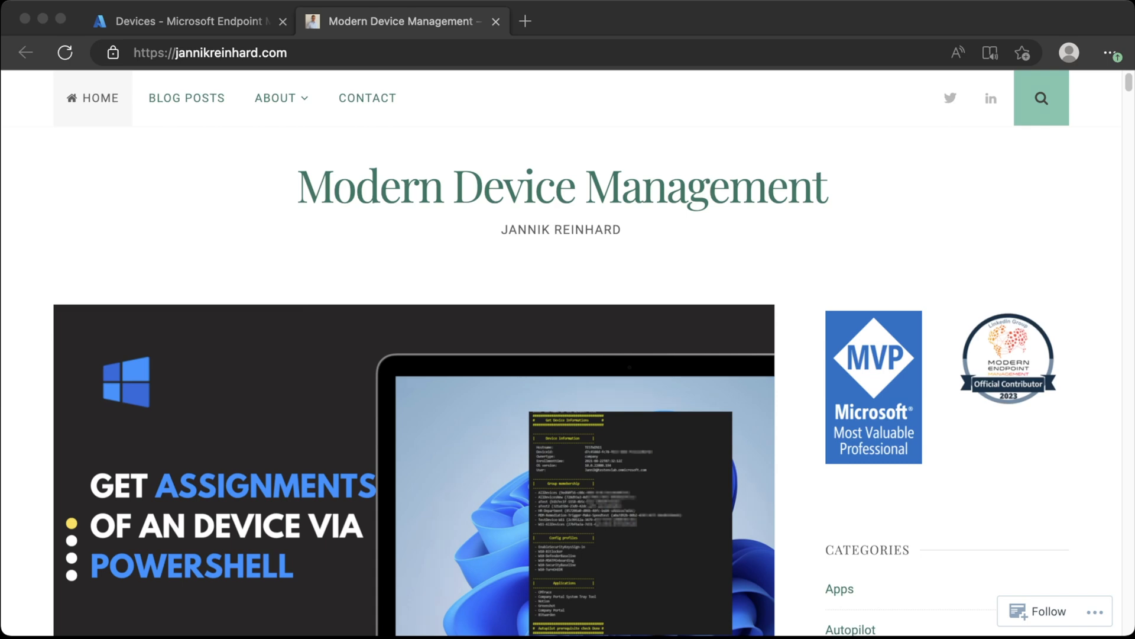
{"action": "scroll", "scroll_direction": "down", "scroll_amount": 3}
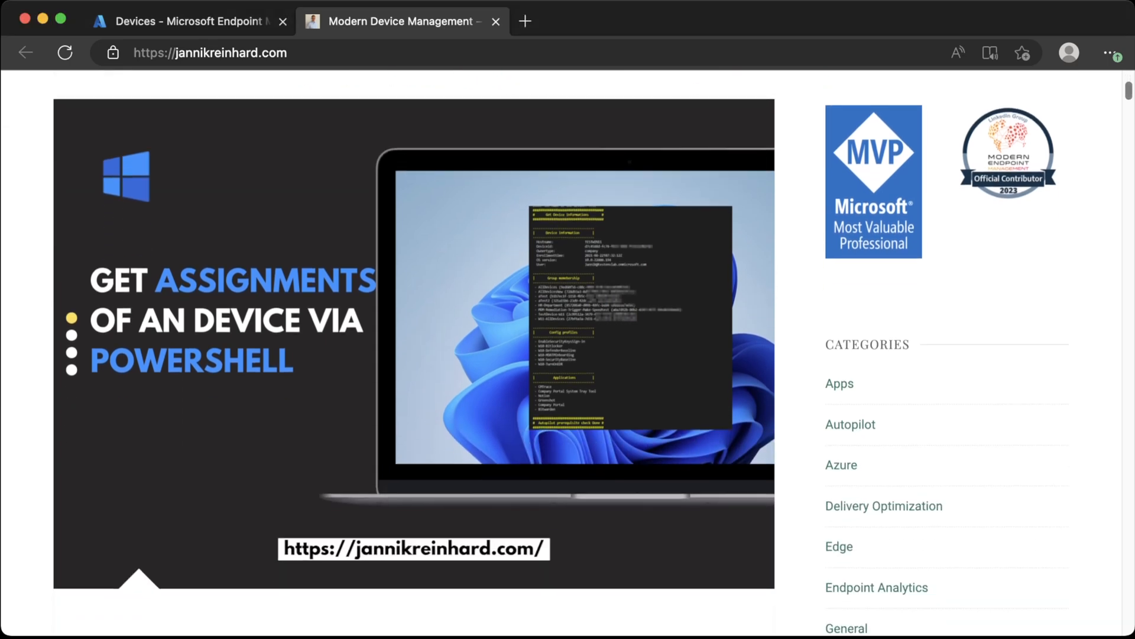
{"action": "scroll", "scroll_direction": "down", "scroll_amount": 3}
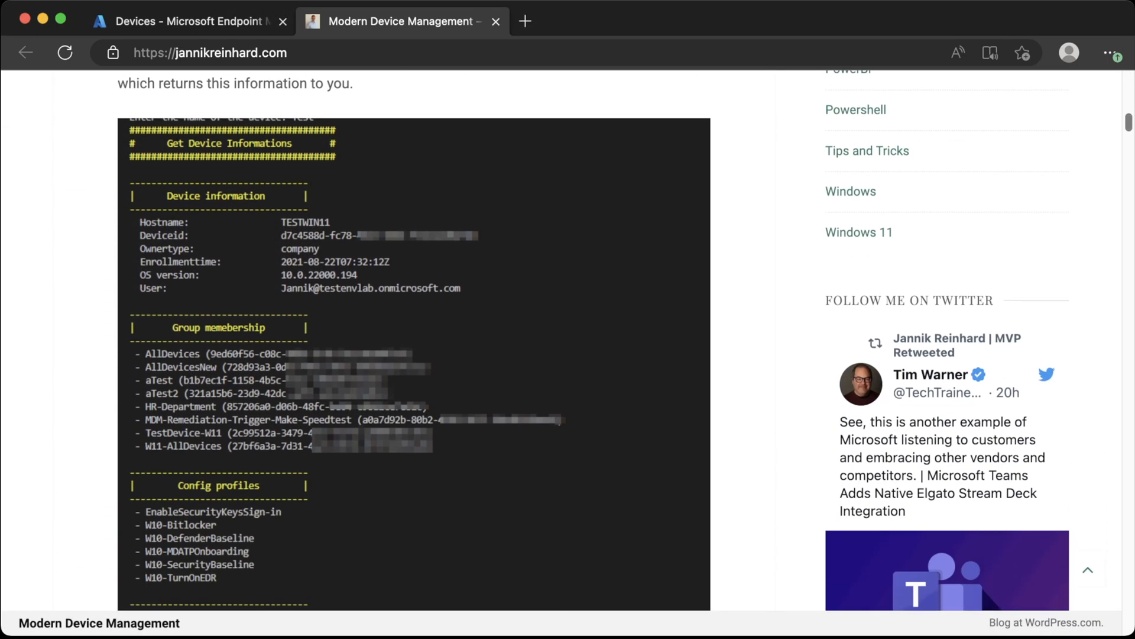
{"action": "scroll", "scroll_direction": "down", "scroll_amount": 3}
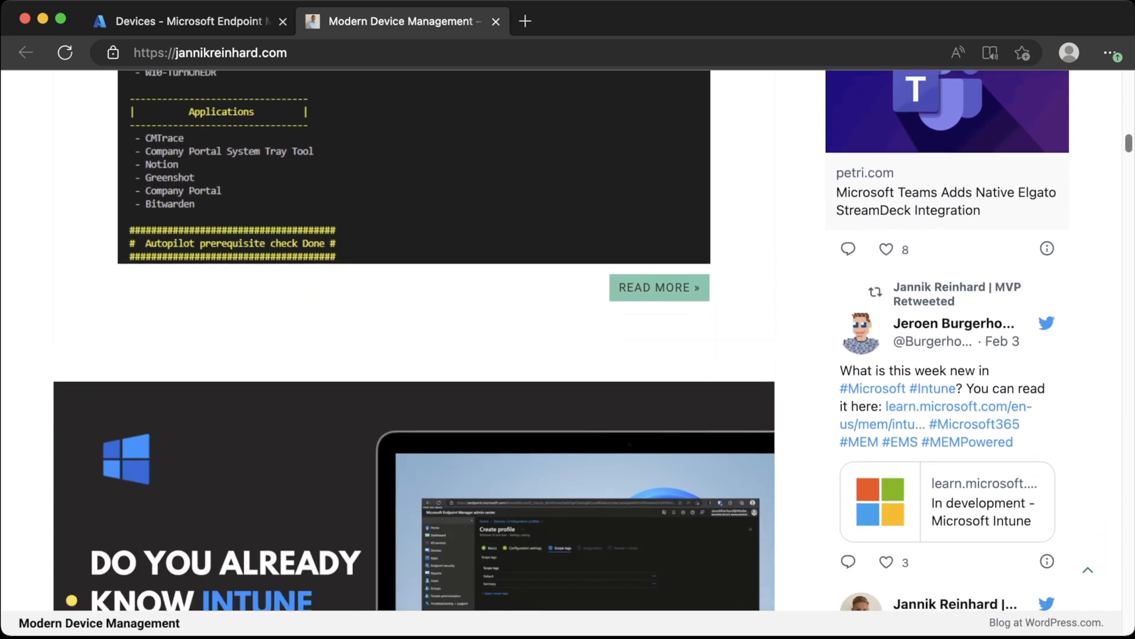
{"action": "scroll", "scroll_direction": "down", "scroll_amount": 3}
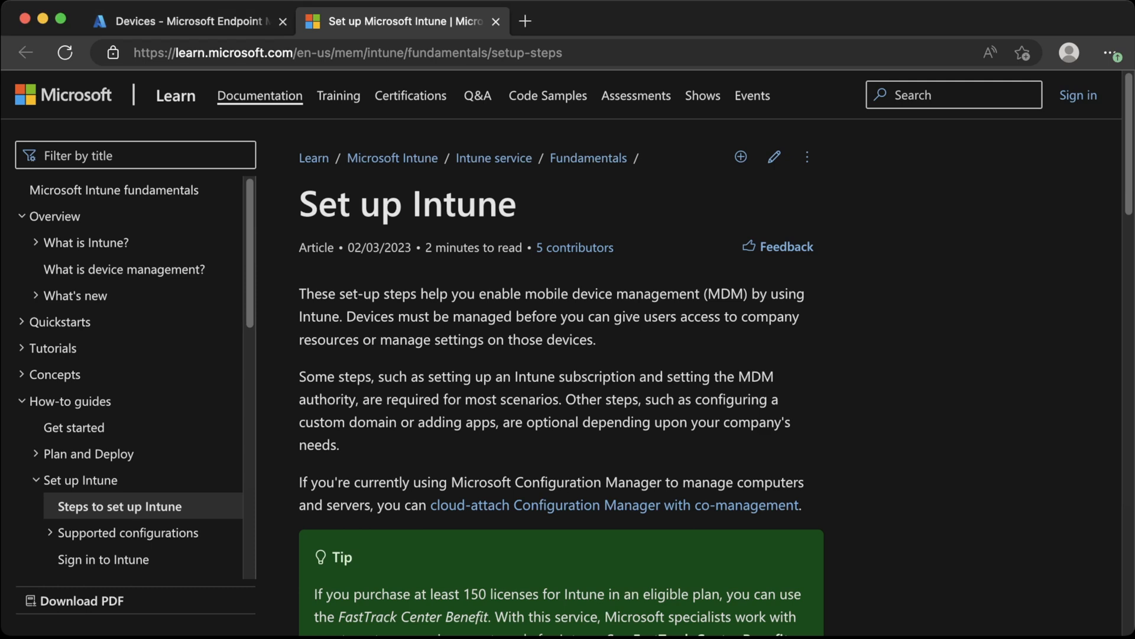
{"action": "scroll", "scroll_direction": "down", "scroll_amount": 3}
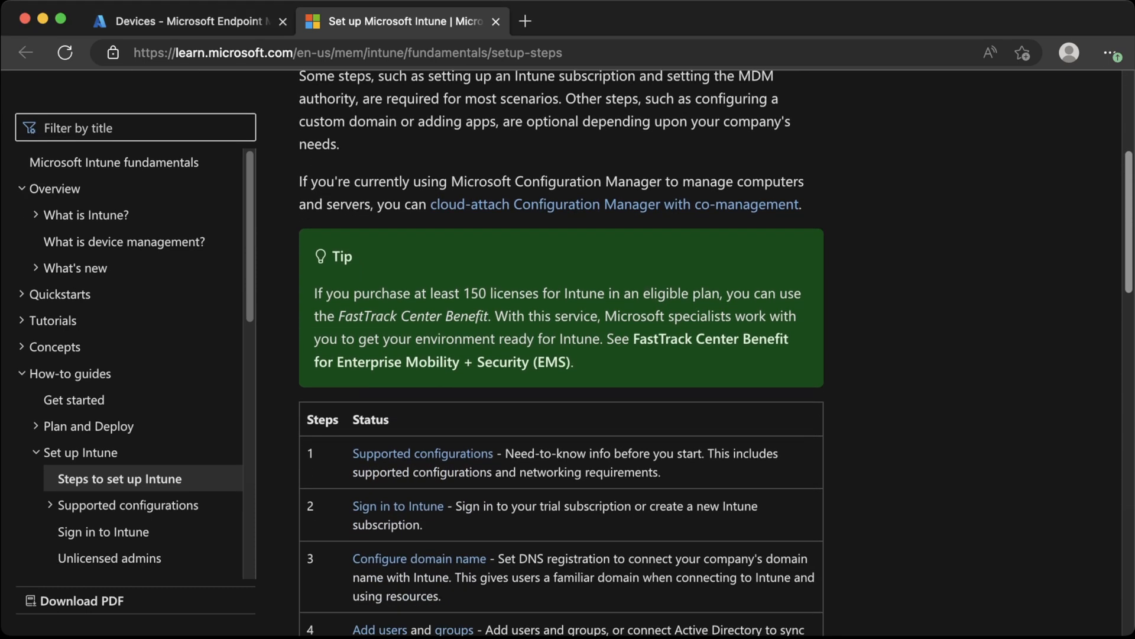
{"action": "scroll", "scroll_direction": "down", "scroll_amount": 3}
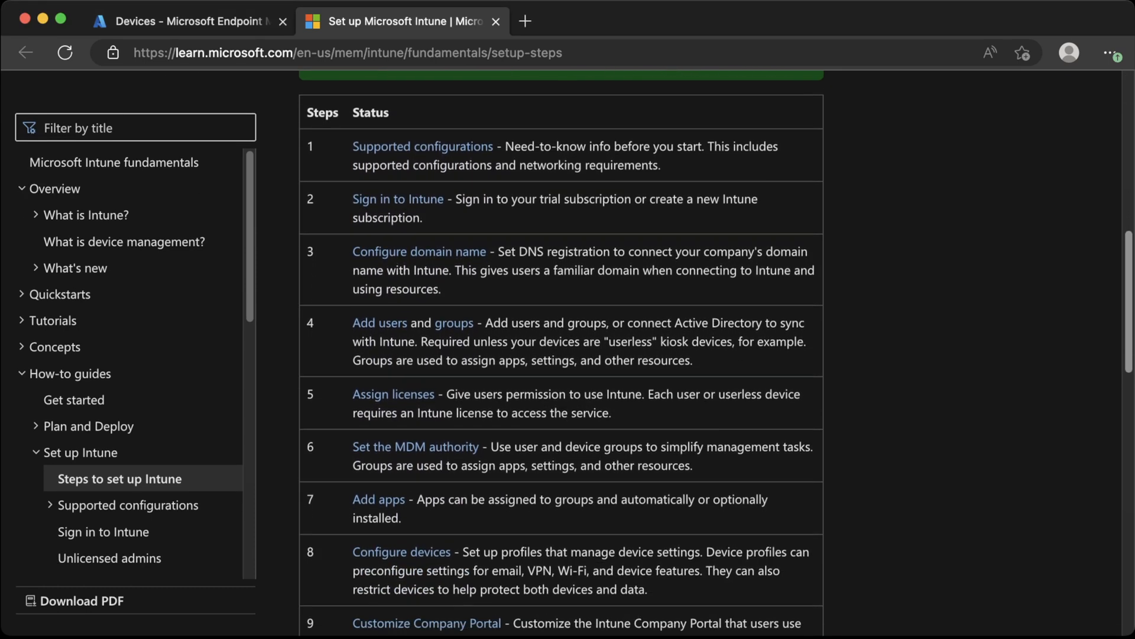
{"action": "scroll", "scroll_direction": "down", "scroll_amount": 3}
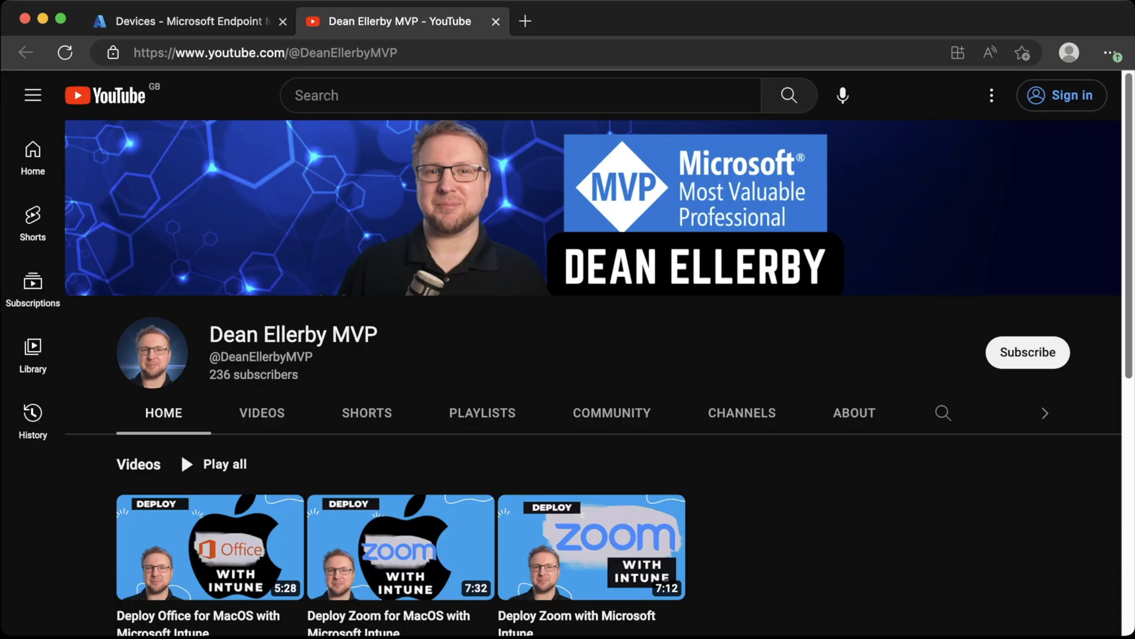
{"action": "scroll", "scroll_direction": "down", "scroll_amount": 3}
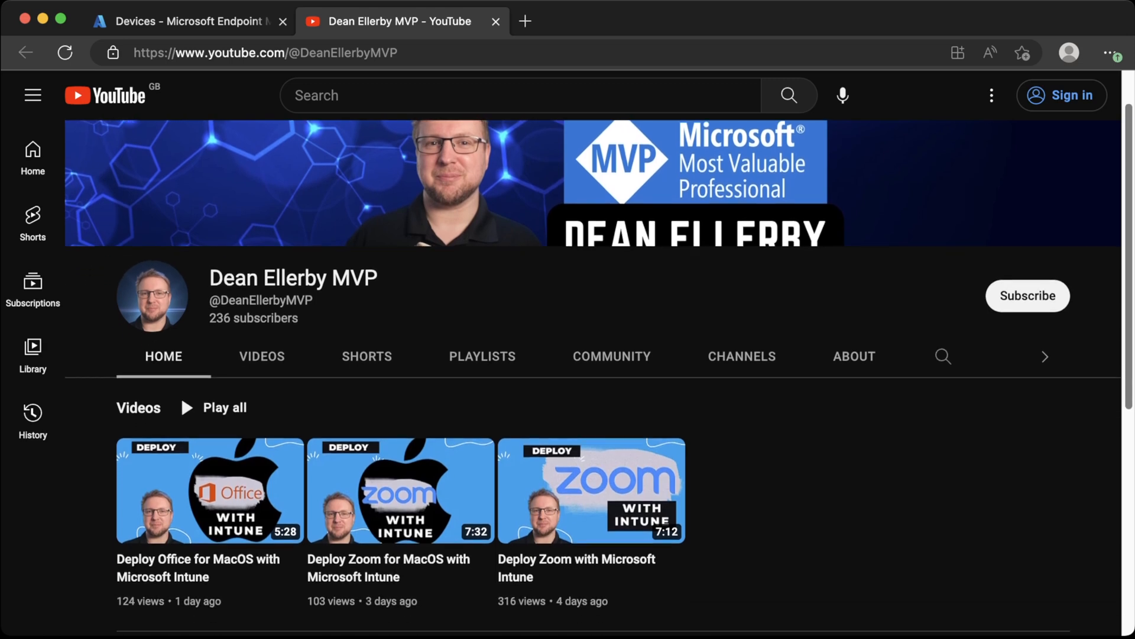